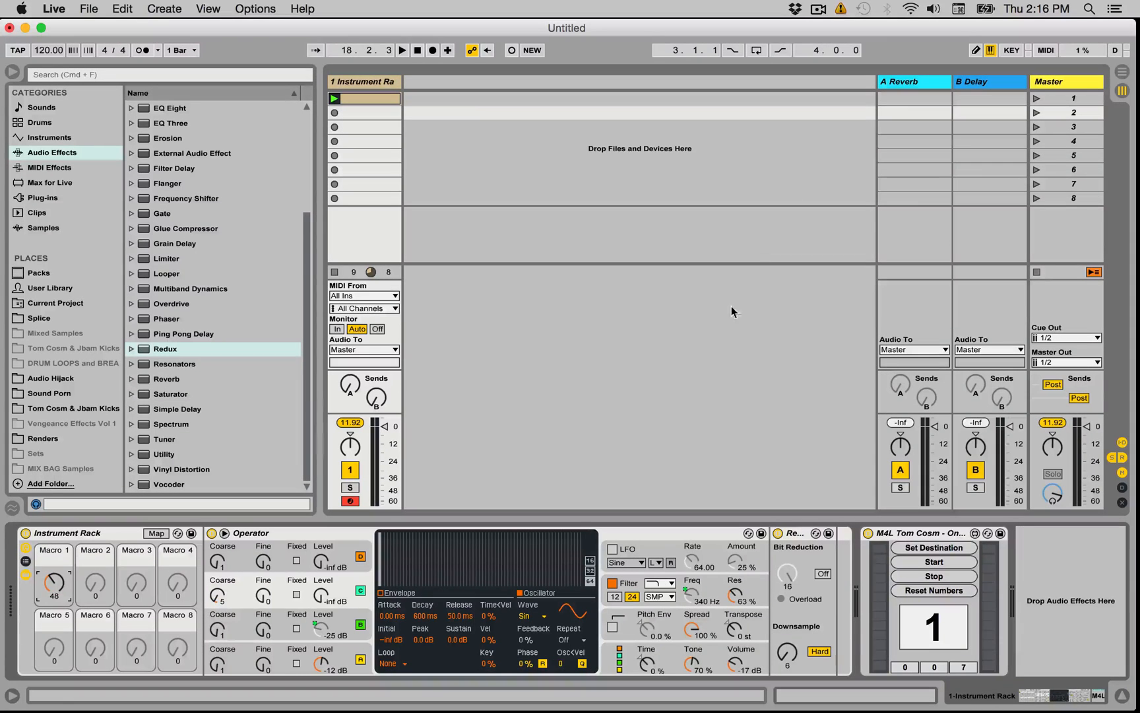
Set the recorder destination to the newtest folder with the sample name bass-test
left_click(671, 695)
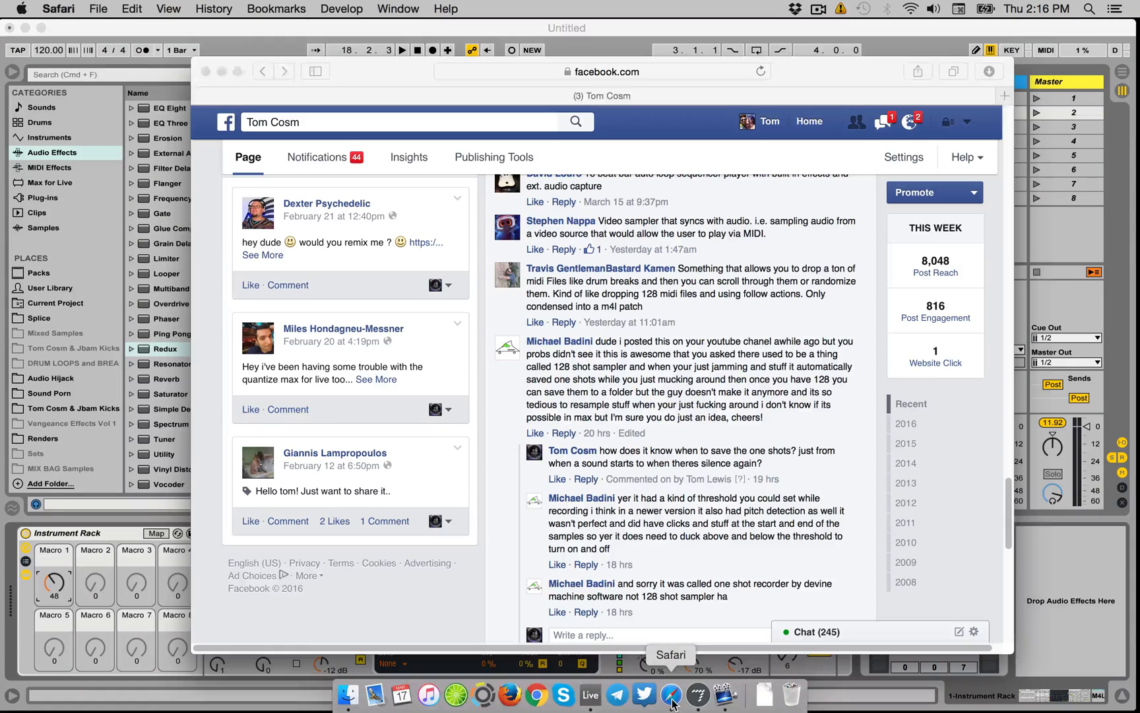
left_click(671, 695)
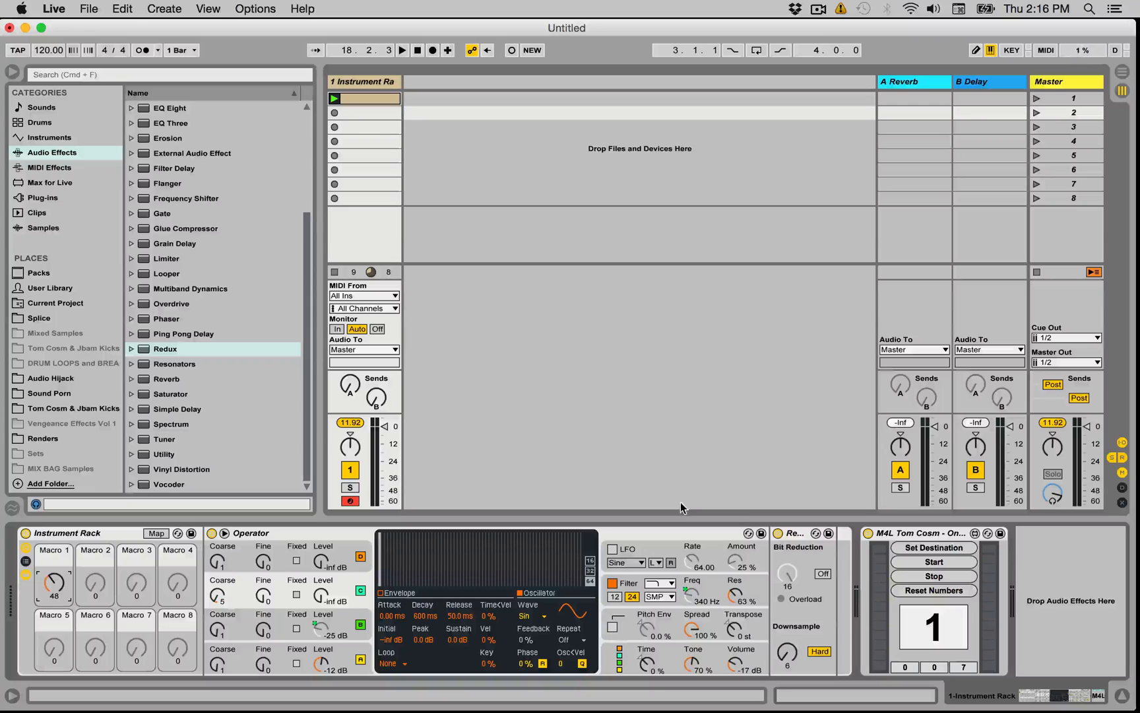
mouse_move(773, 575)
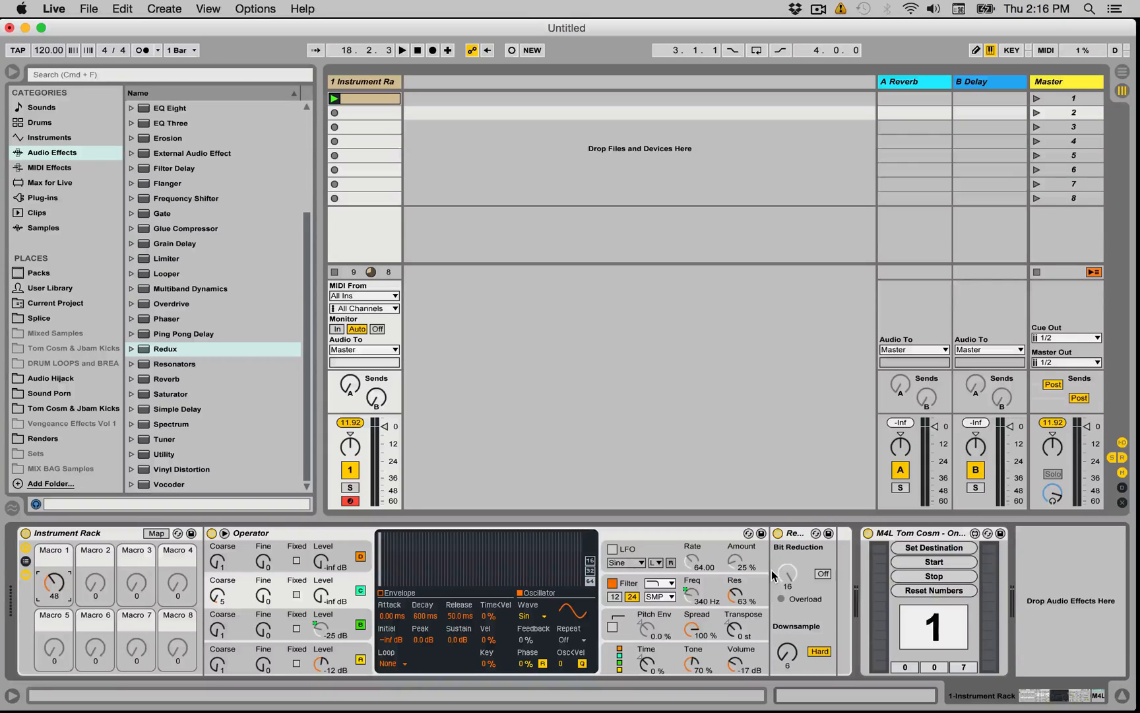
mouse_move(701, 623)
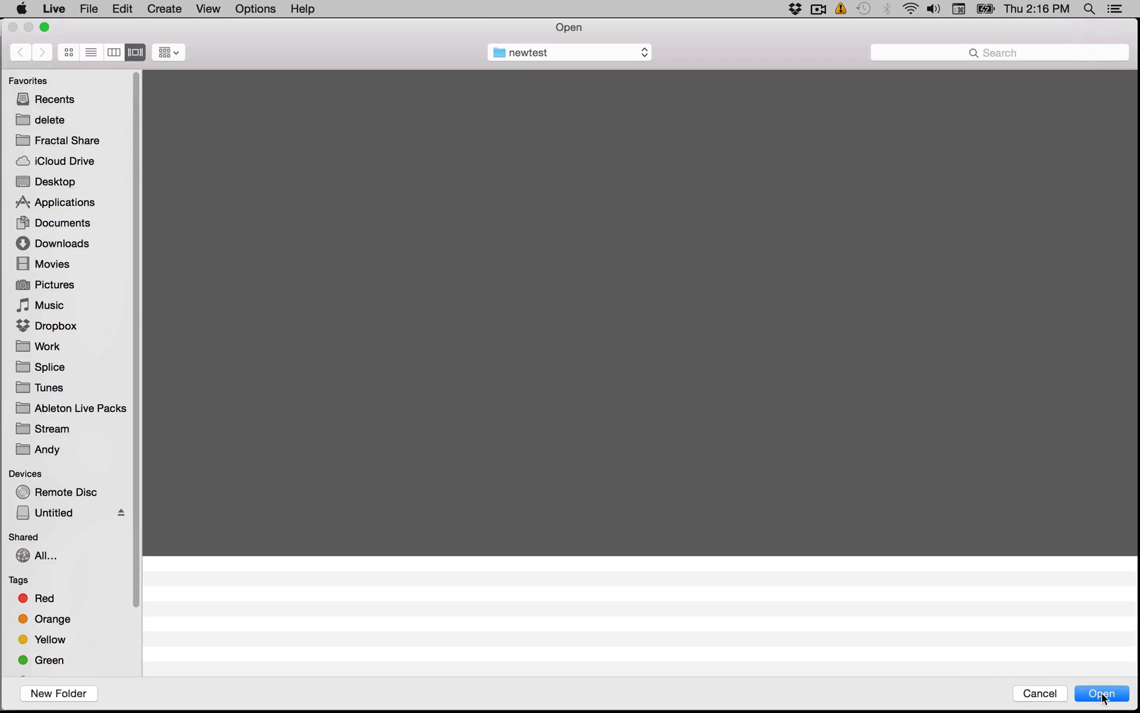
left_click(1100, 693)
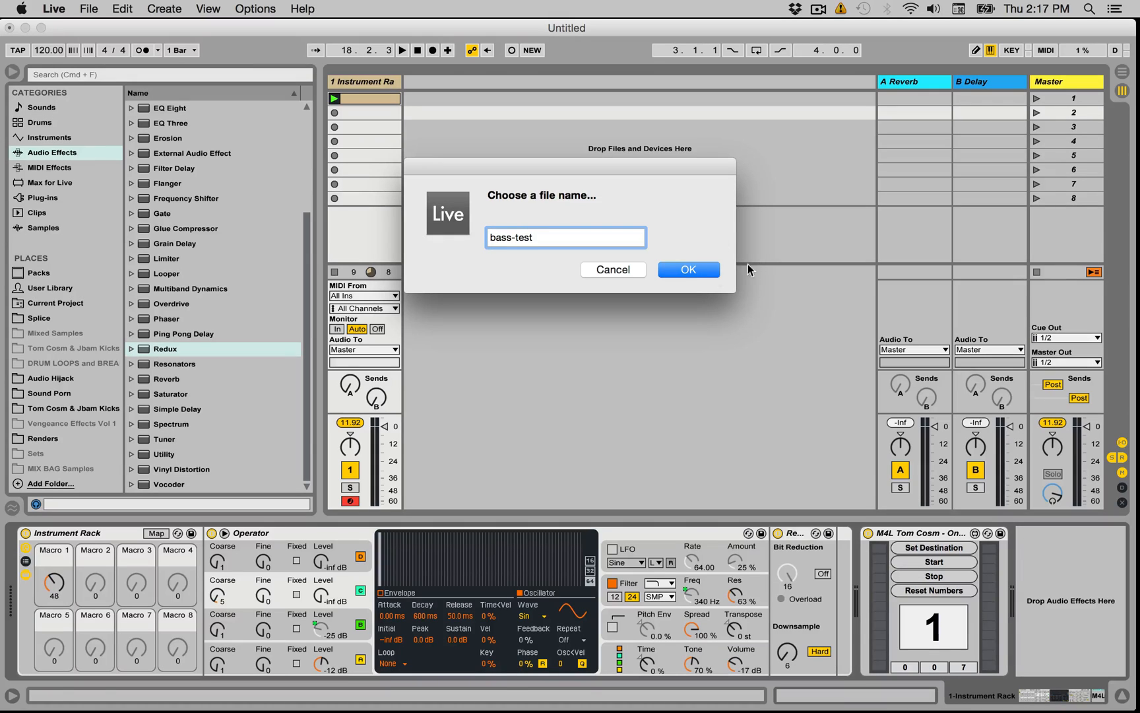
left_click(686, 269)
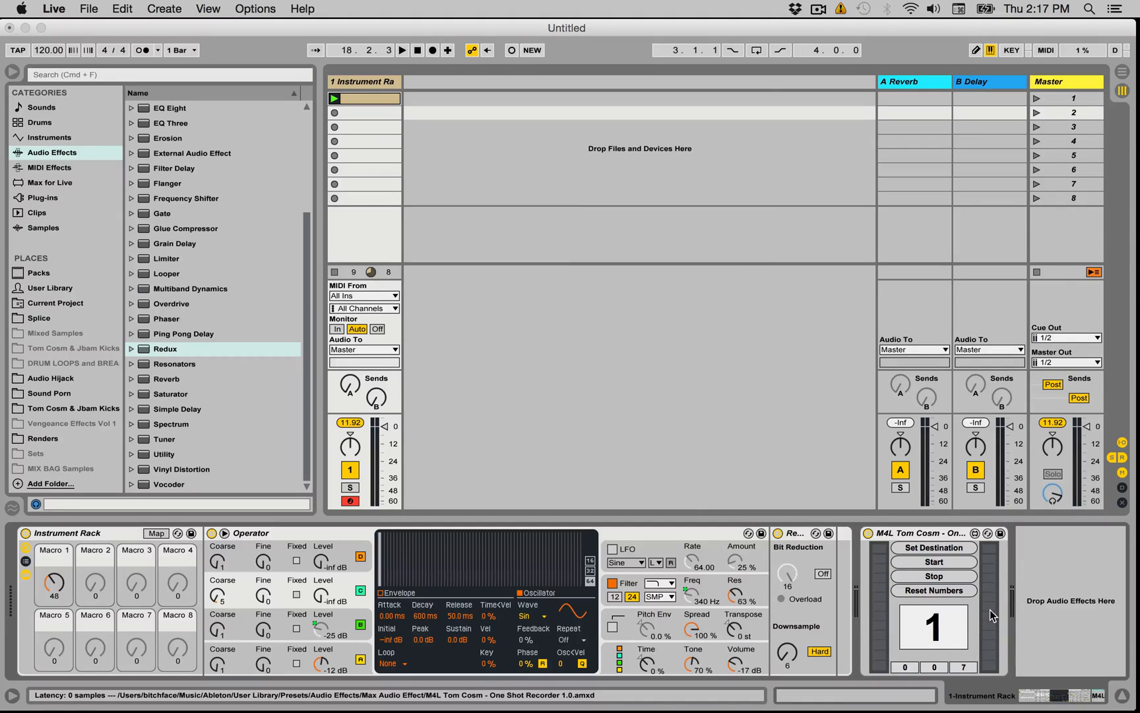
mouse_move(924, 643)
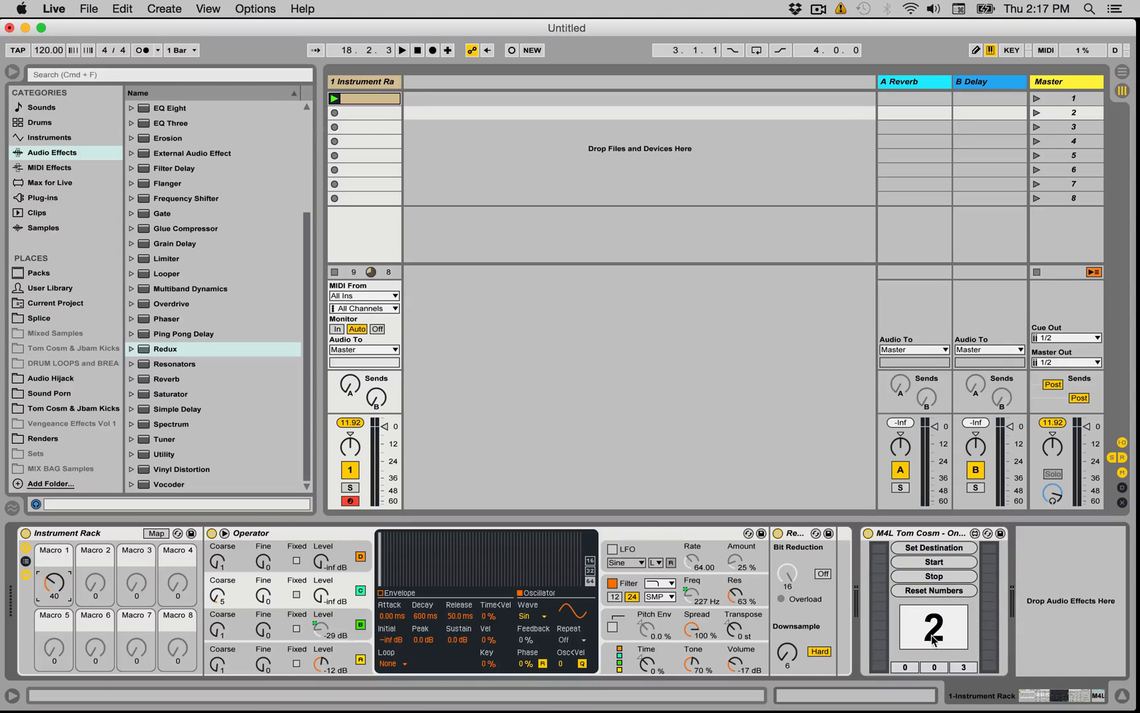
mouse_move(887, 598)
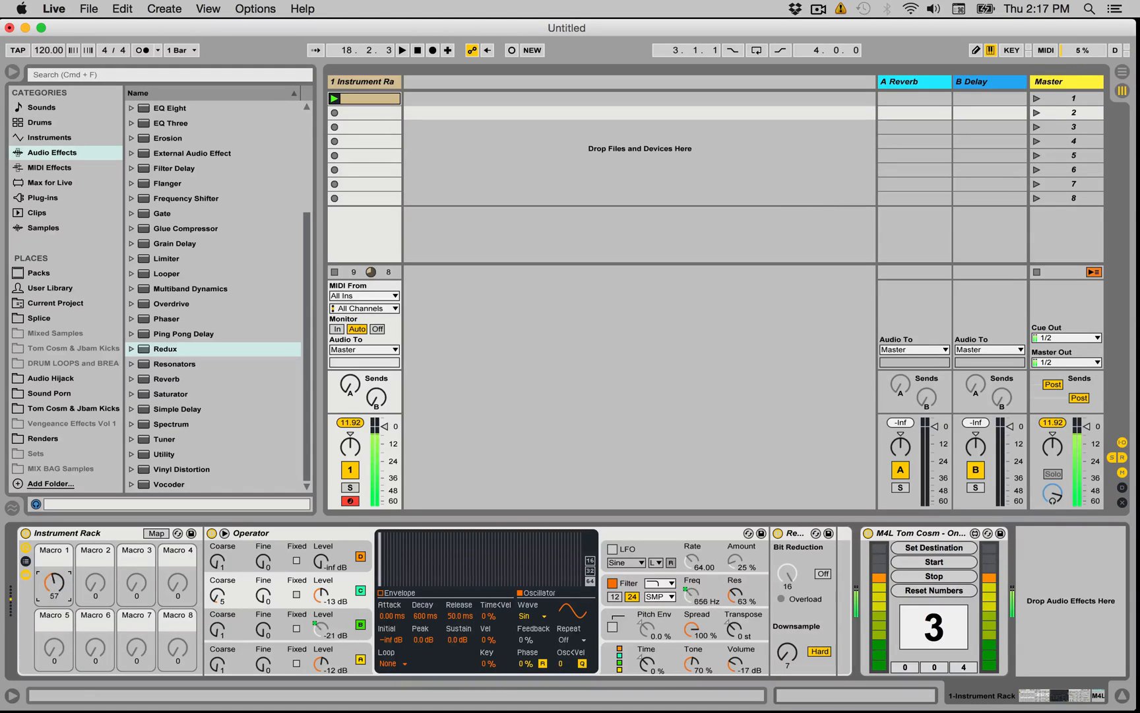
Stop recording the third bass one-shot so the counter advances to 4
left_click(1009, 51)
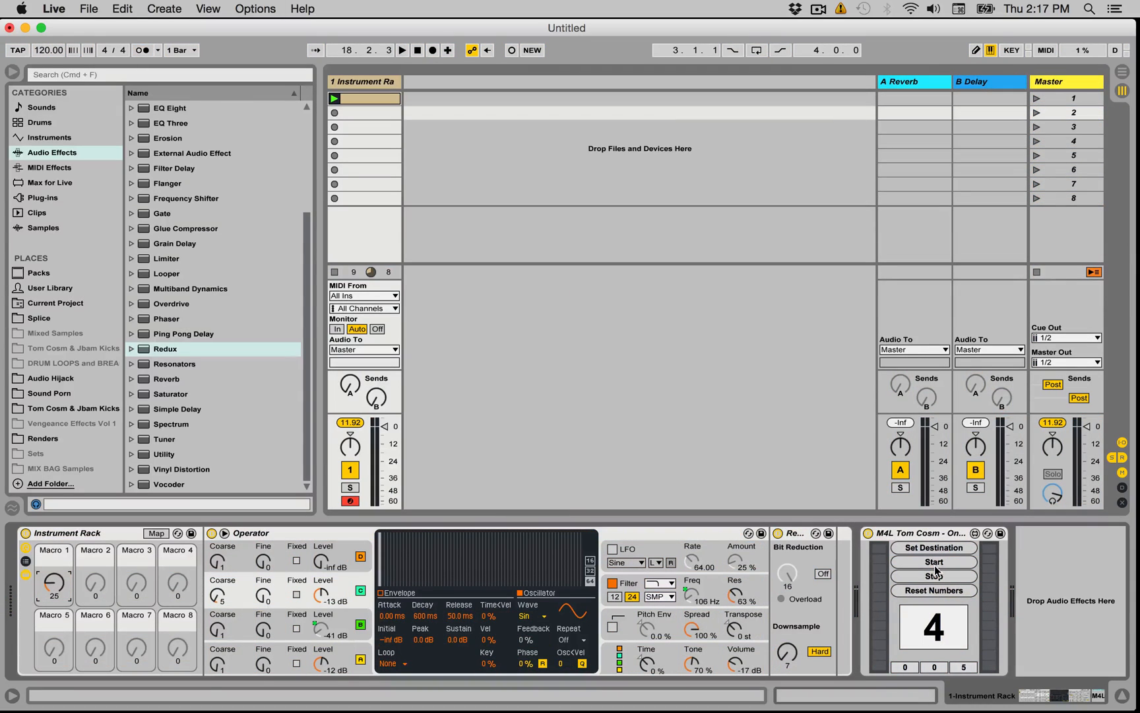
mouse_move(939, 579)
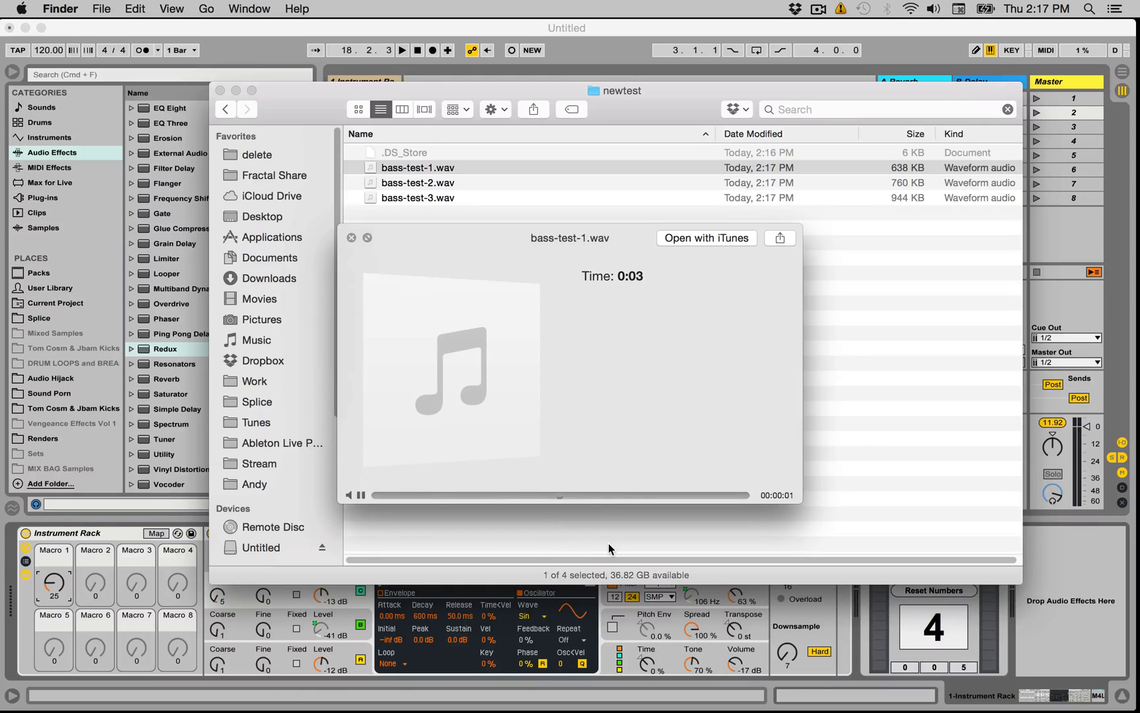
left_click(417, 182)
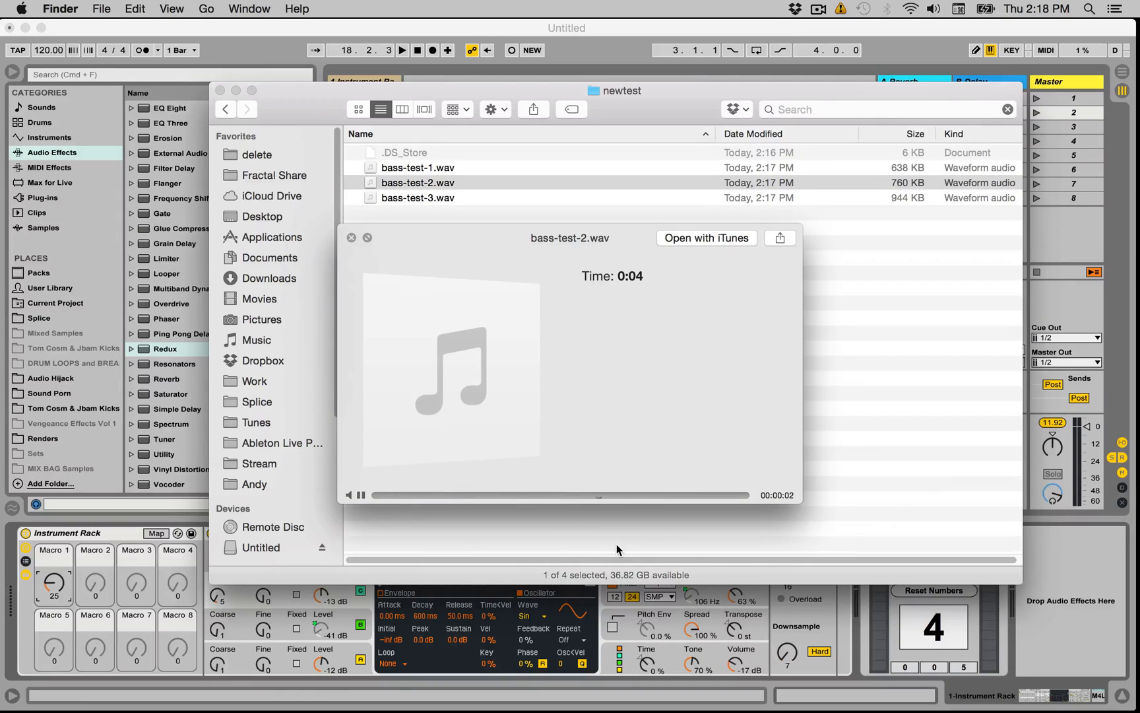
left_click(418, 198)
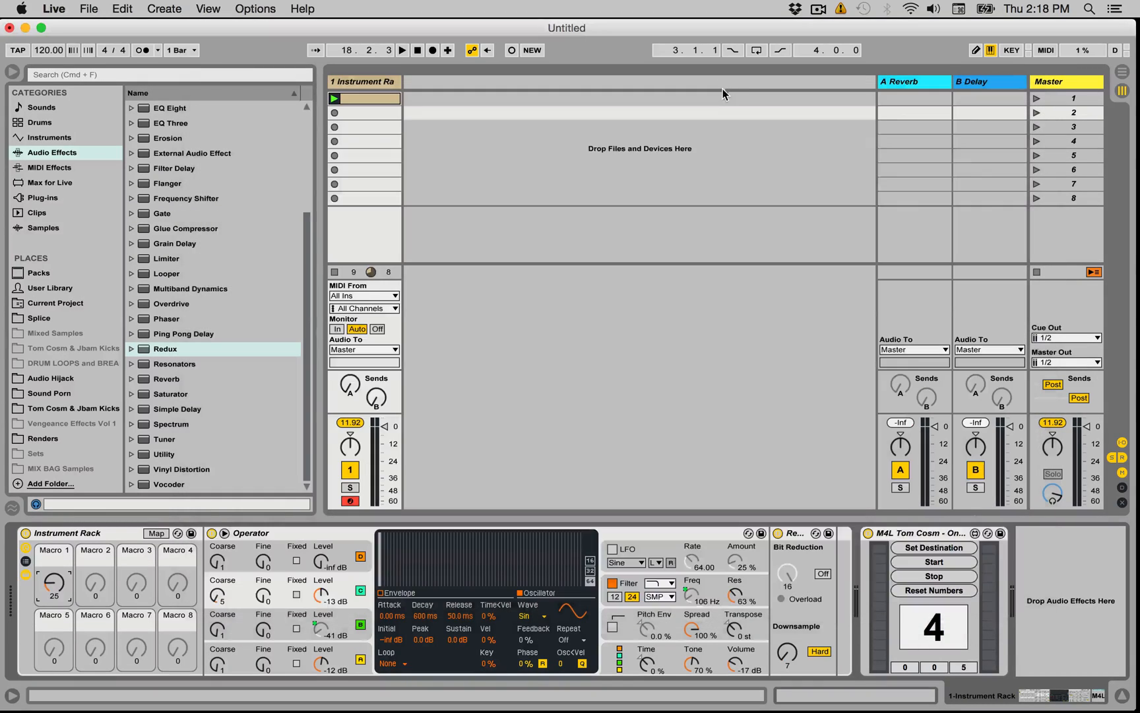
mouse_move(809, 81)
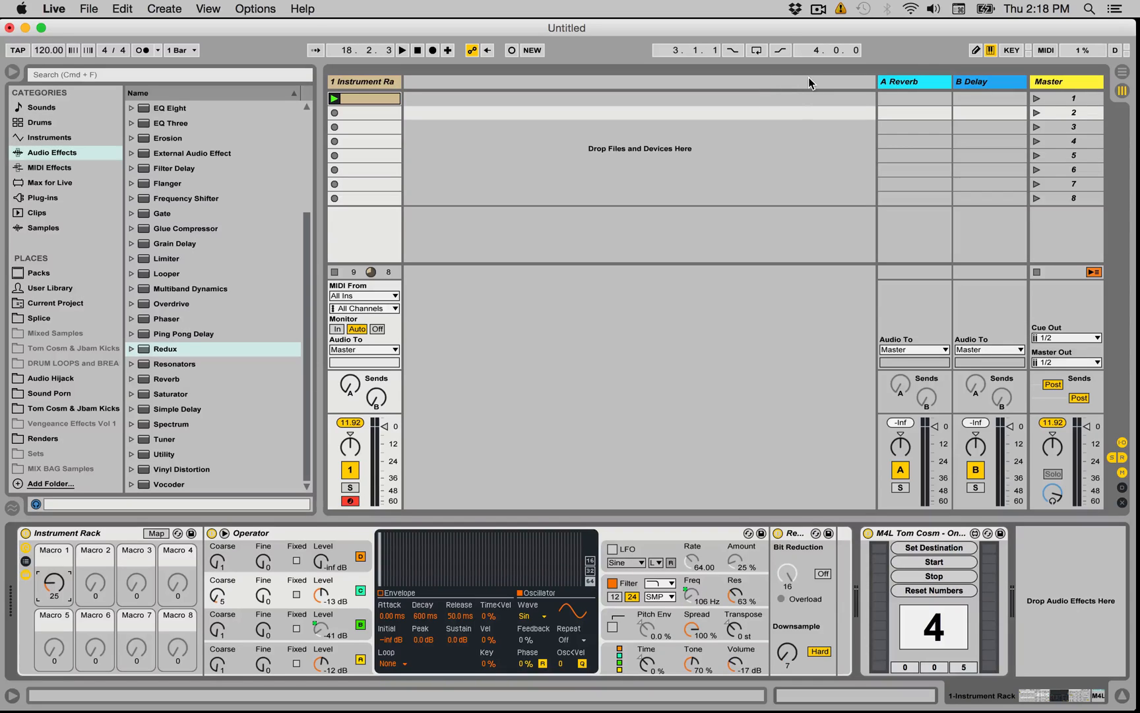